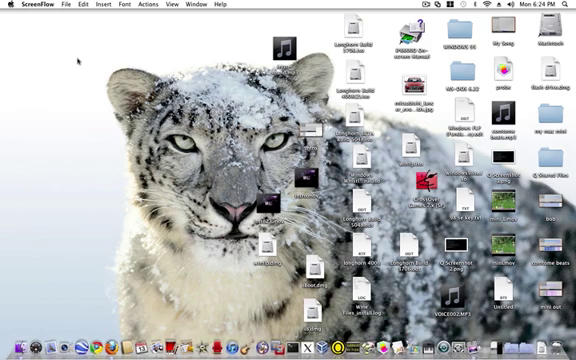
Open the Apple menu, then open the Installation Files folder with the COI installer and ReadMe.
left_click(12, 6)
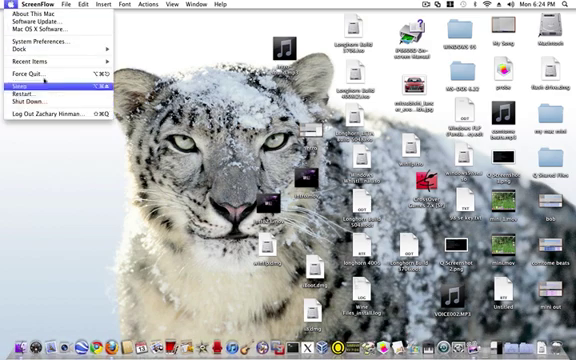
left_click(26, 22)
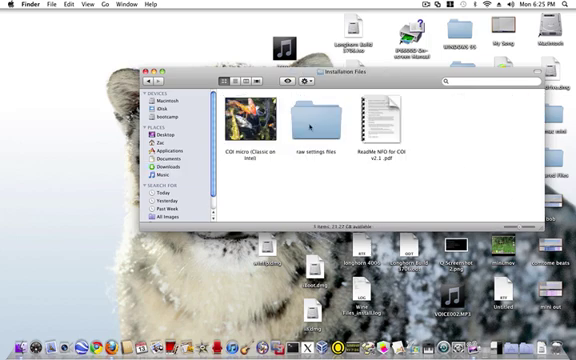
left_click(243, 120)
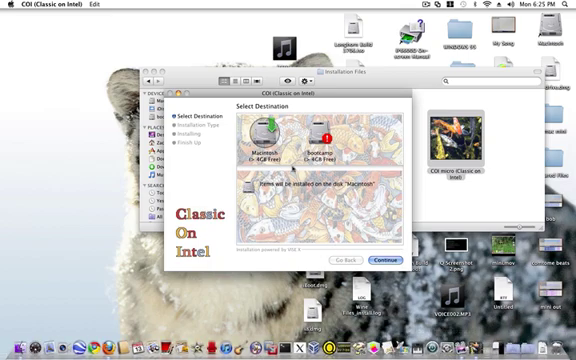
mouse_move(203, 116)
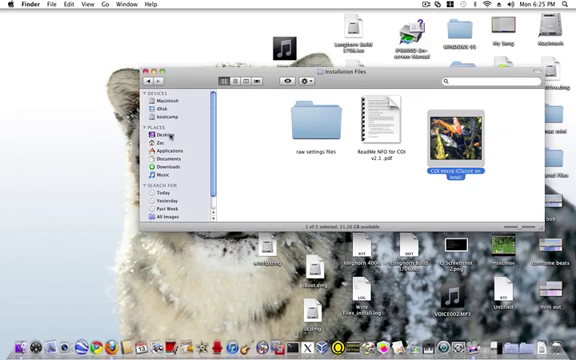
Show the Applications folder in the sidebar and scroll down through its programs.
left_click(173, 147)
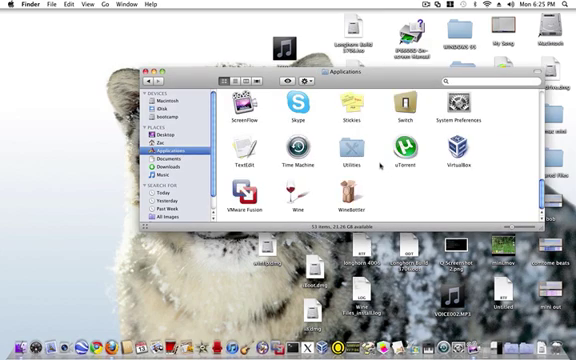
scroll("down", 3)
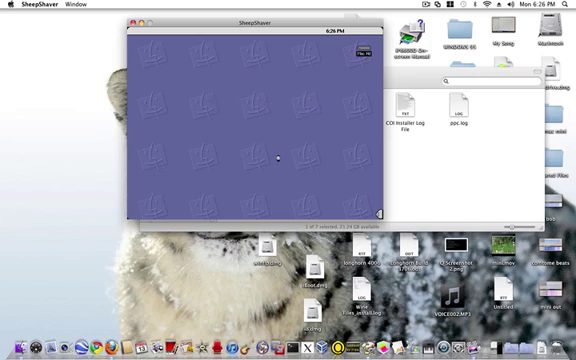
mouse_move(368, 205)
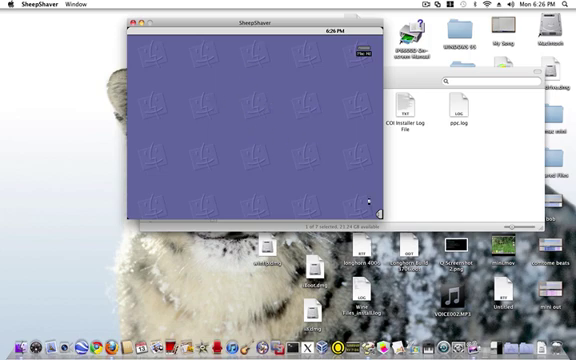